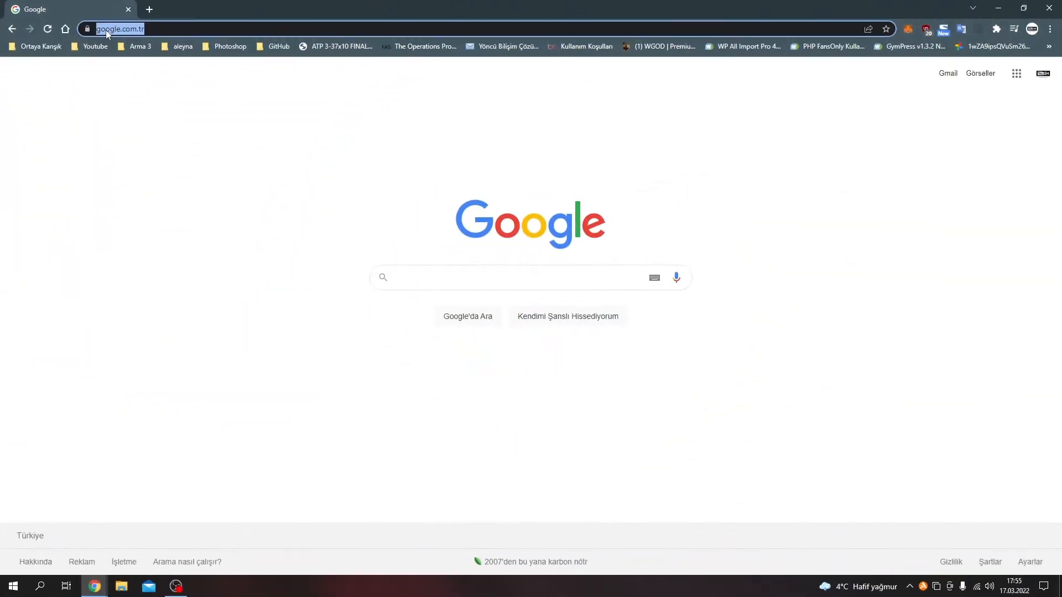
type("stem")
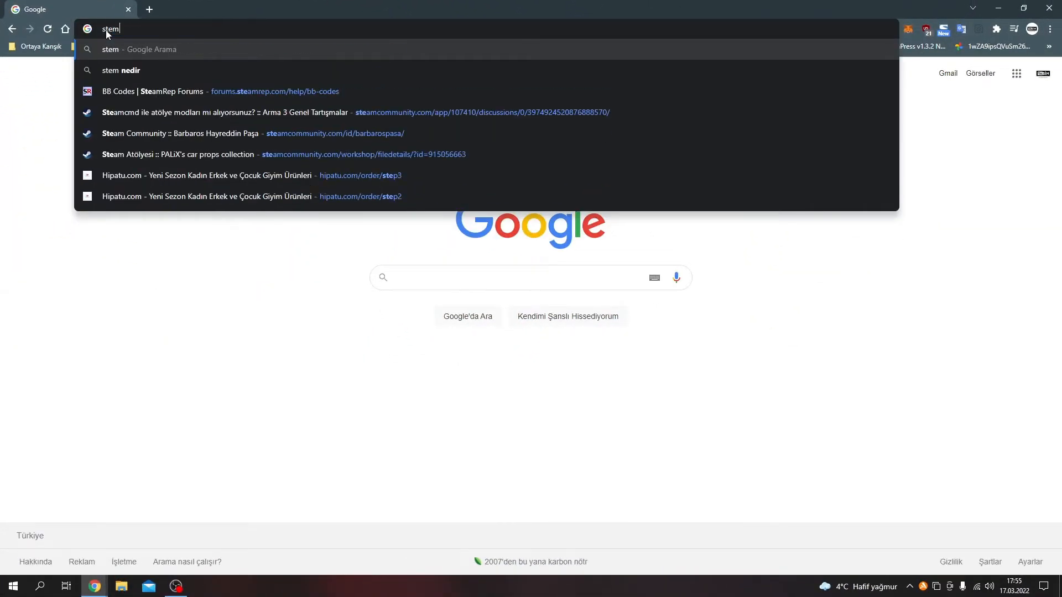
type("steam kaydol")
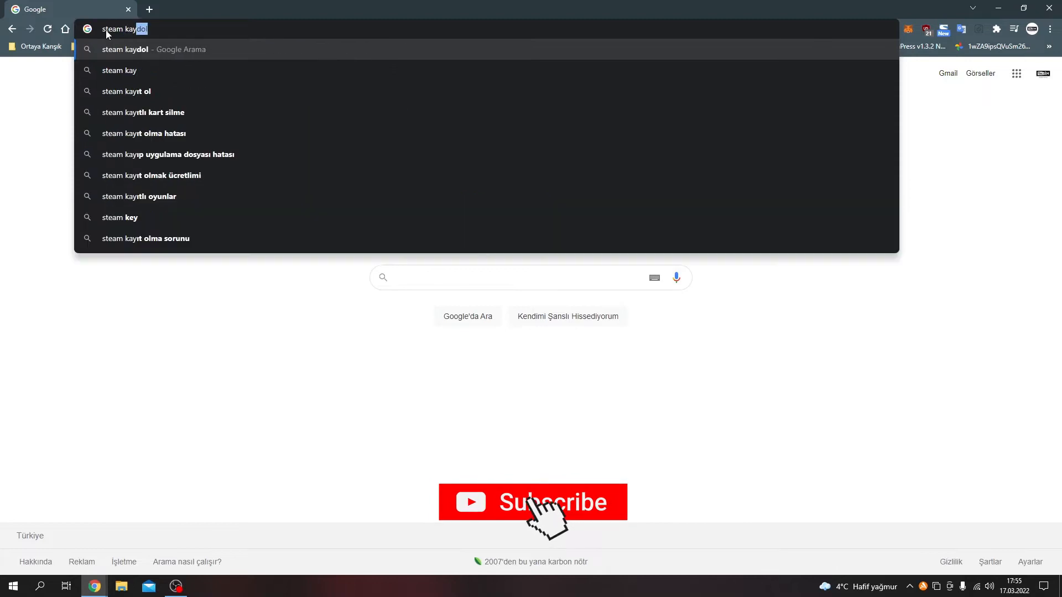
key("Return")
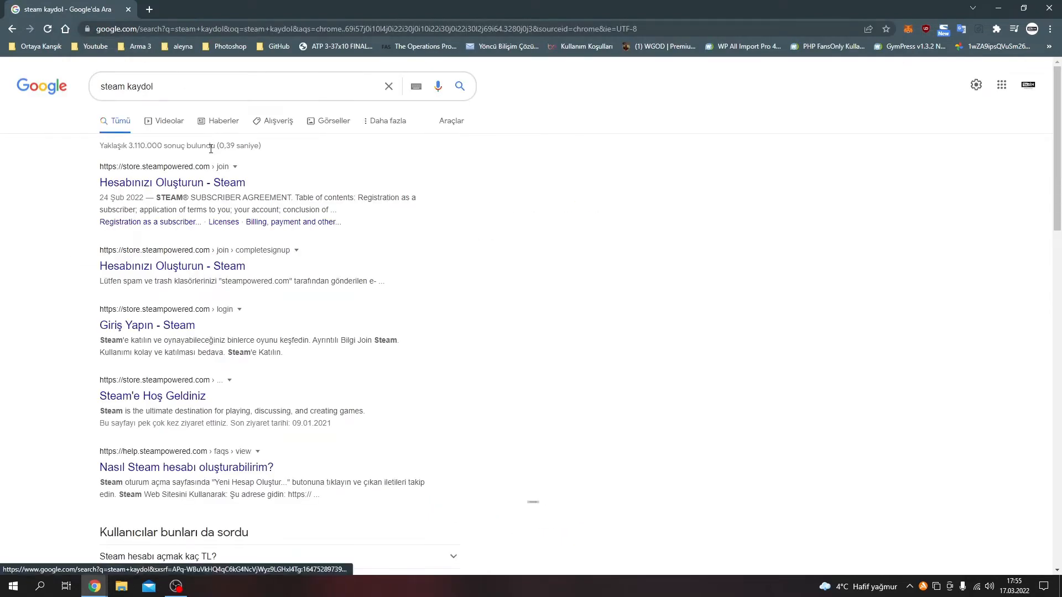
left_click(173, 182)
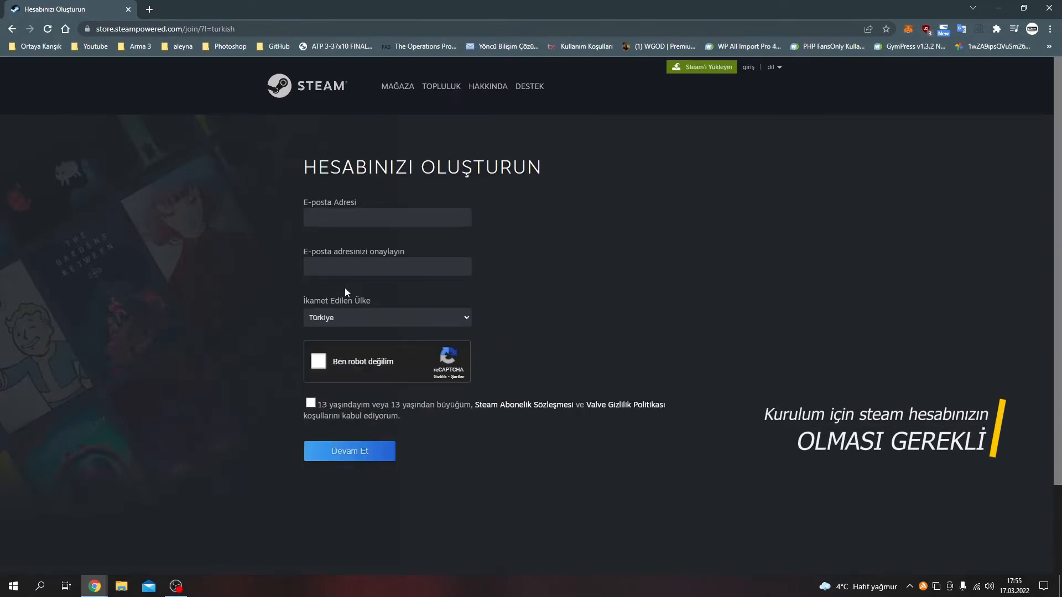
mouse_move(1045, 6)
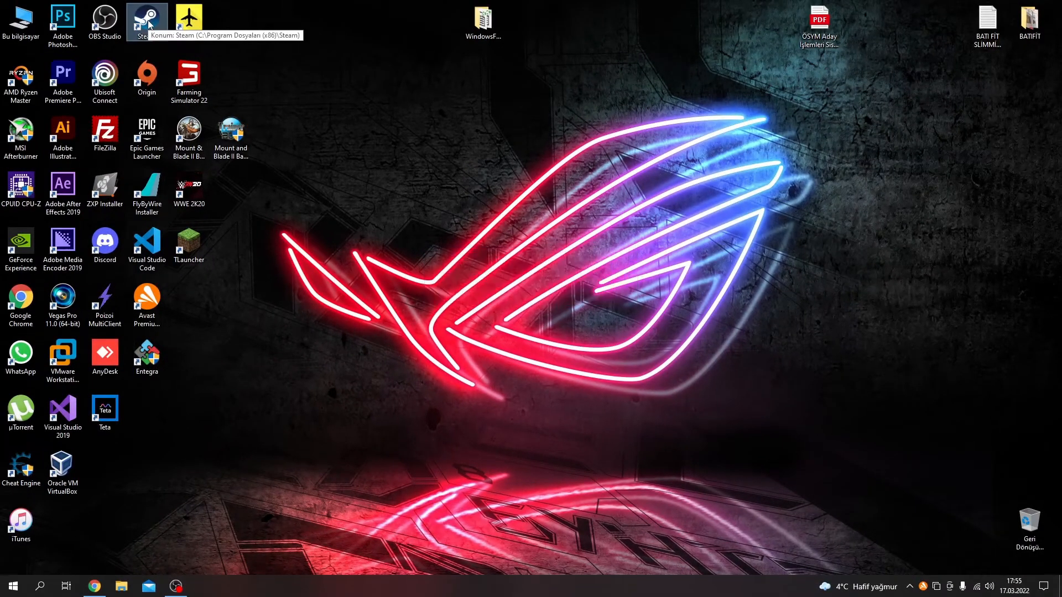
- Launch Steam and search its store for 'blender'
double_click(146, 17)
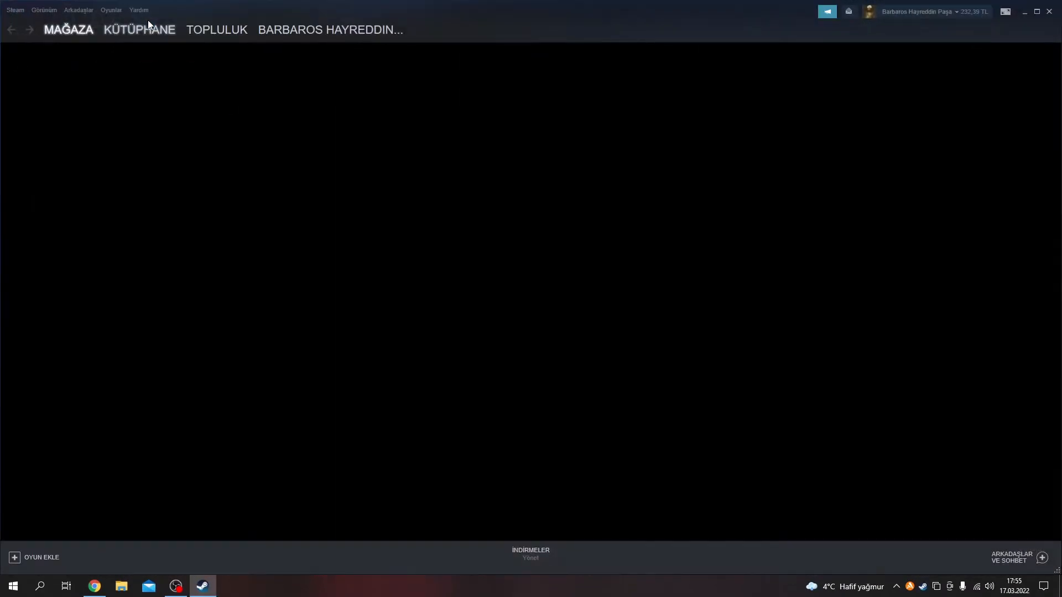
left_click(68, 29)
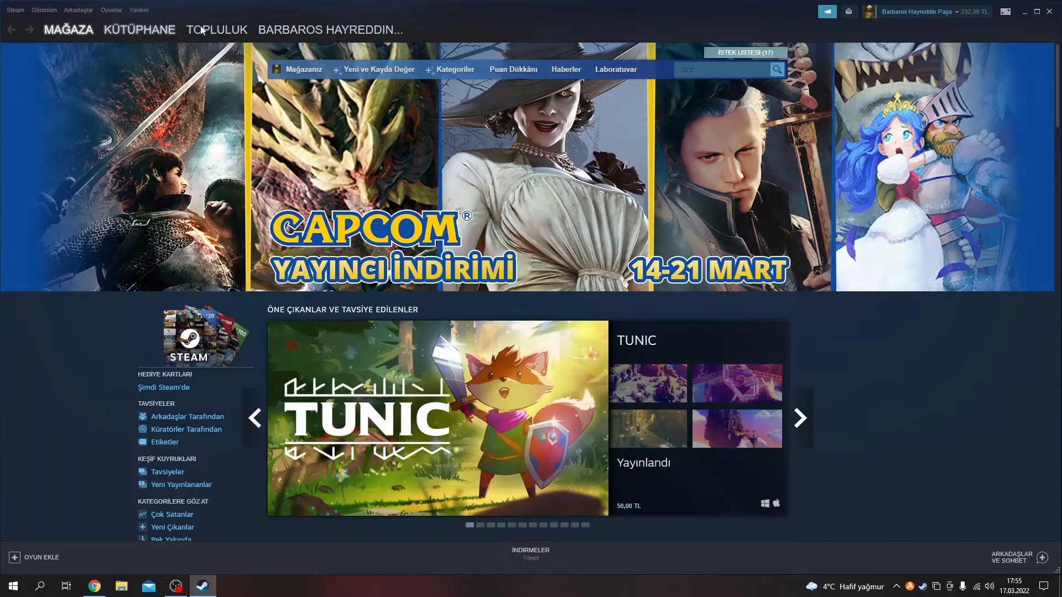
left_click(727, 68)
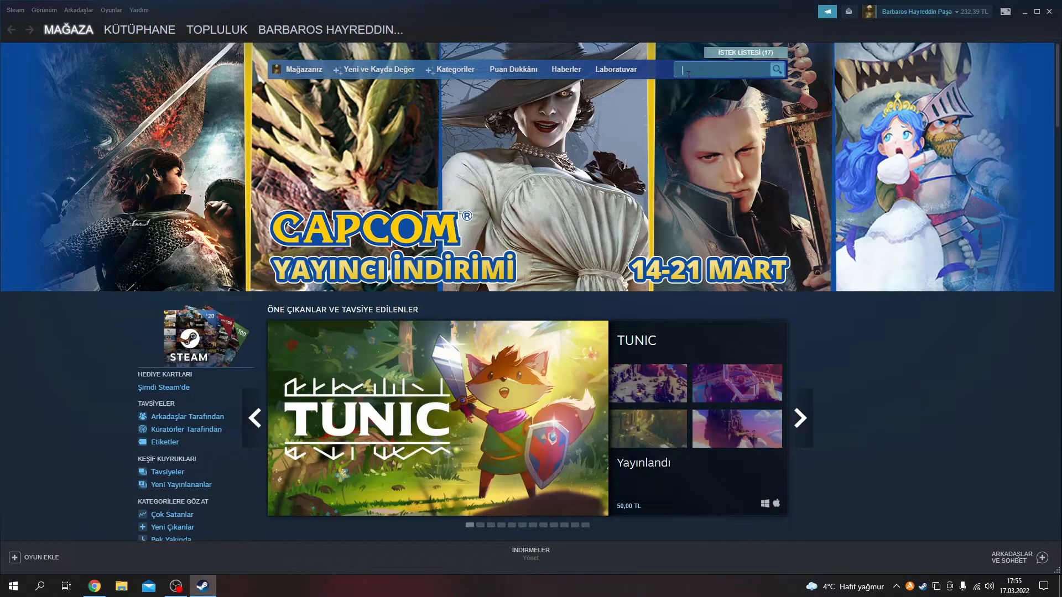
type("blender")
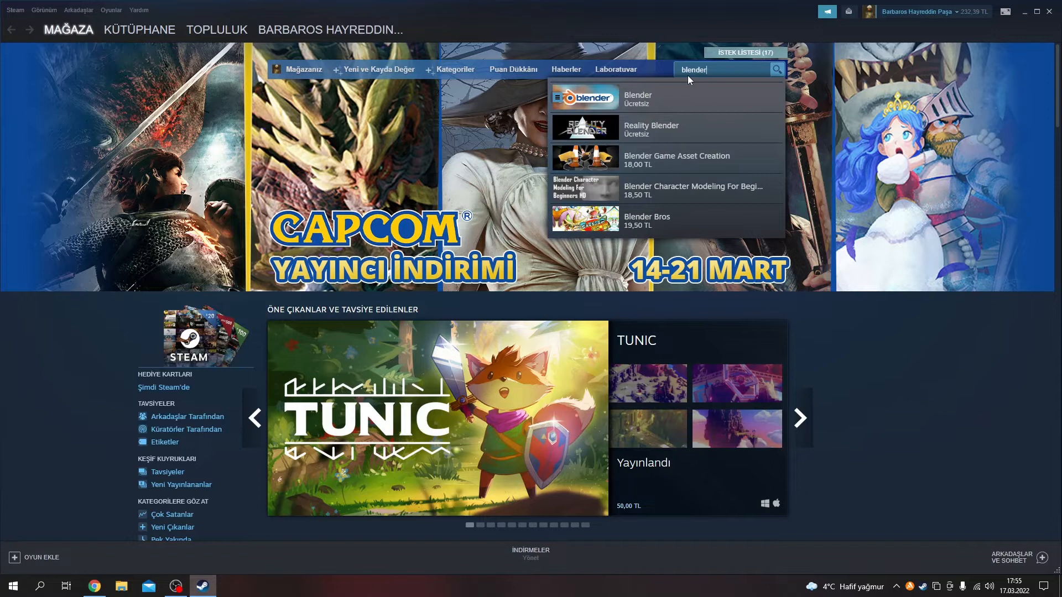
key("Return")
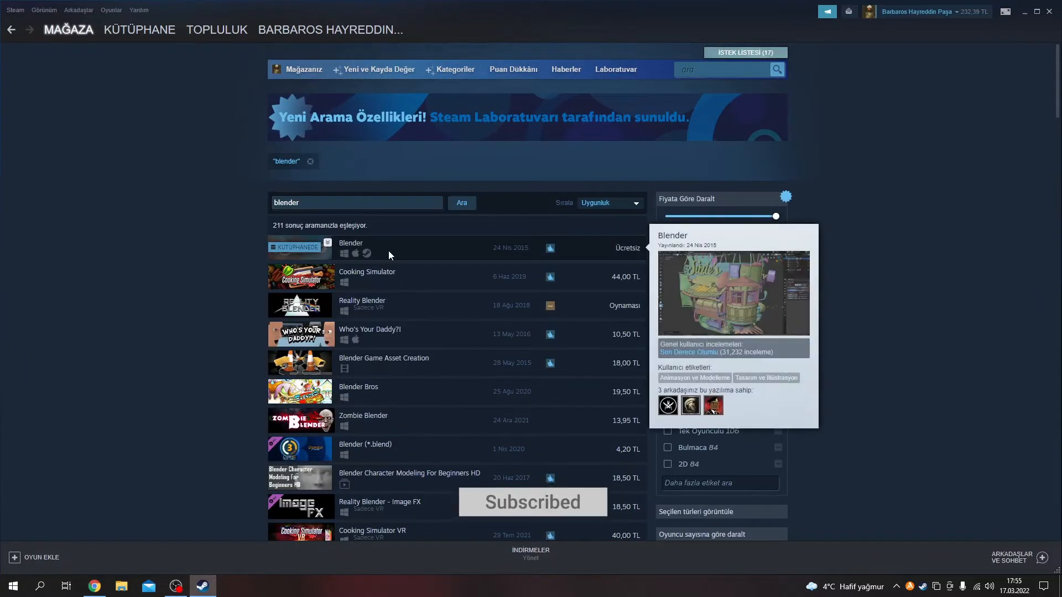
- Open Blender's store page and choose the free 'Ücretsiz' install option
left_click(351, 243)
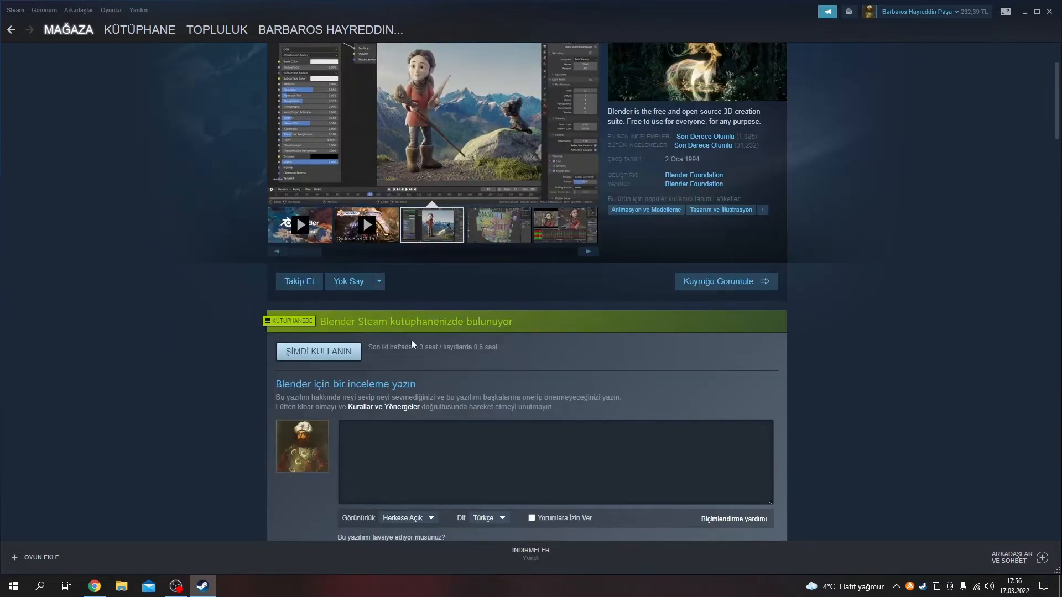
scroll("down", 3)
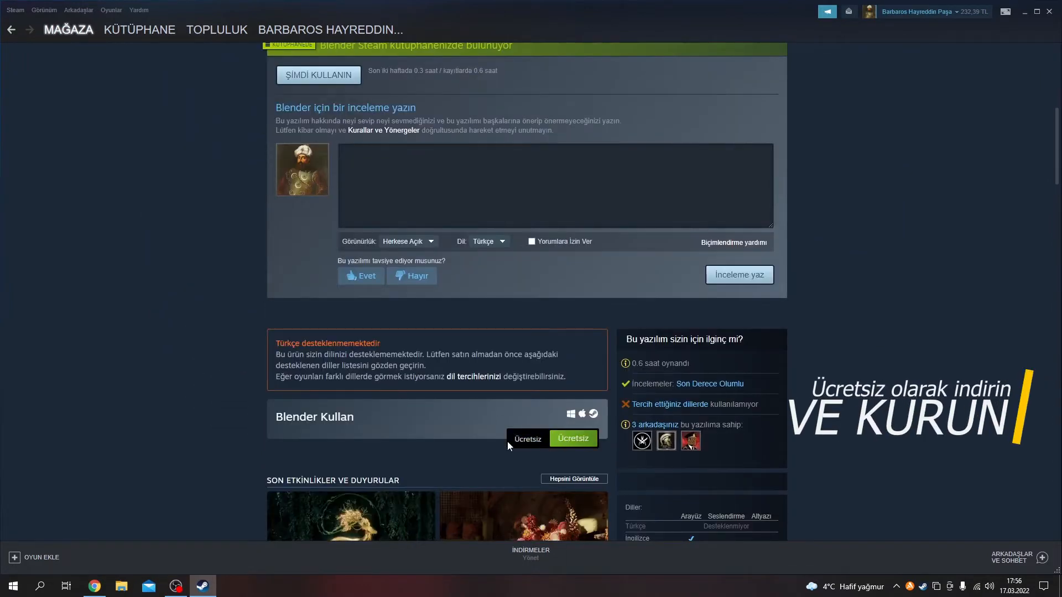
left_click(572, 438)
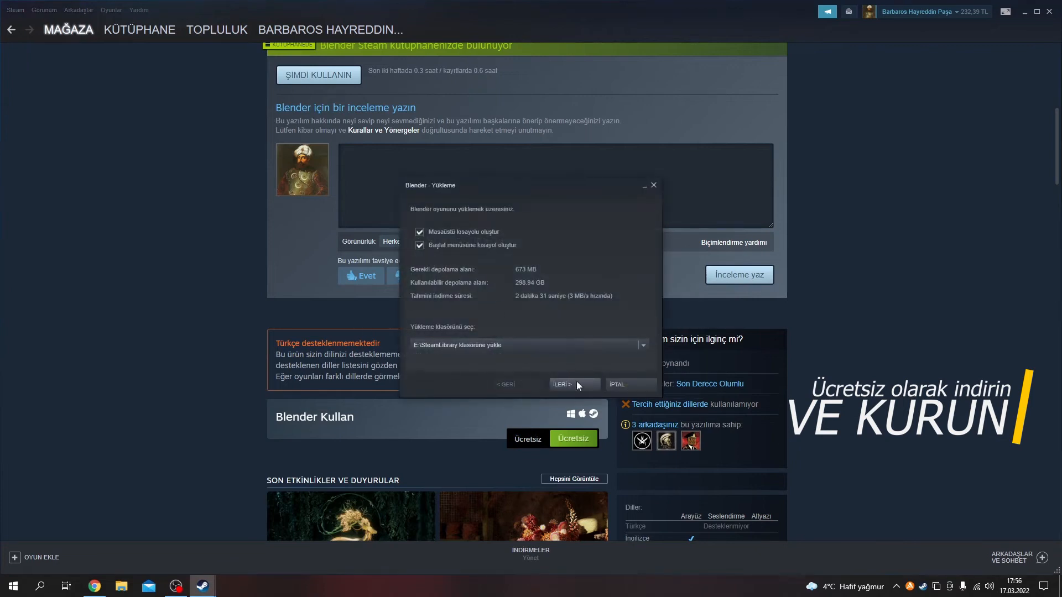
- Confirm the install into E:\SteamLibrary so Blender's download starts
left_click(562, 384)
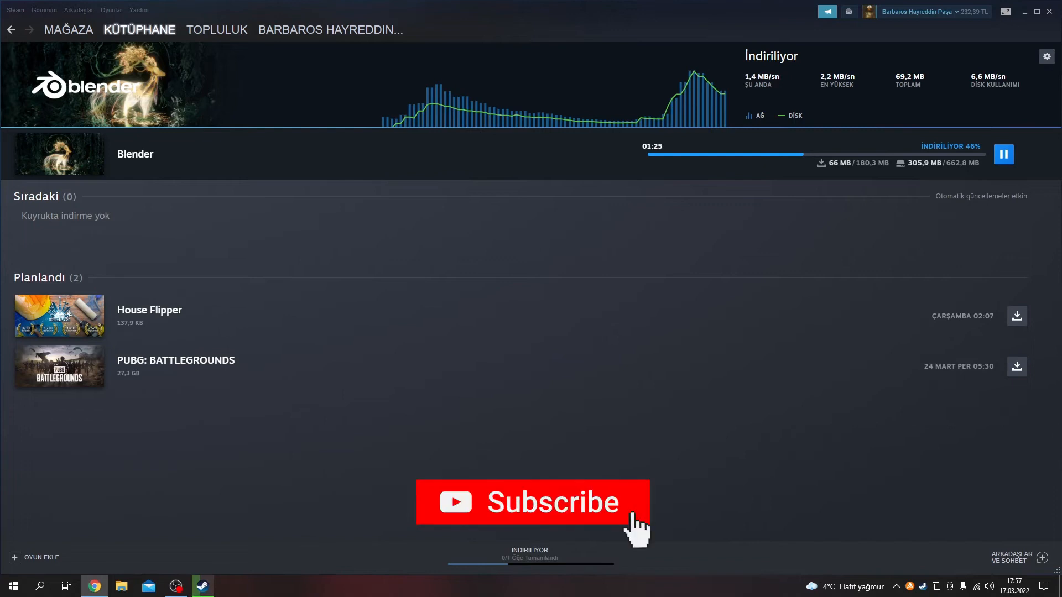
- Let the Blender download finish and go to the Steam library
left_click(532, 502)
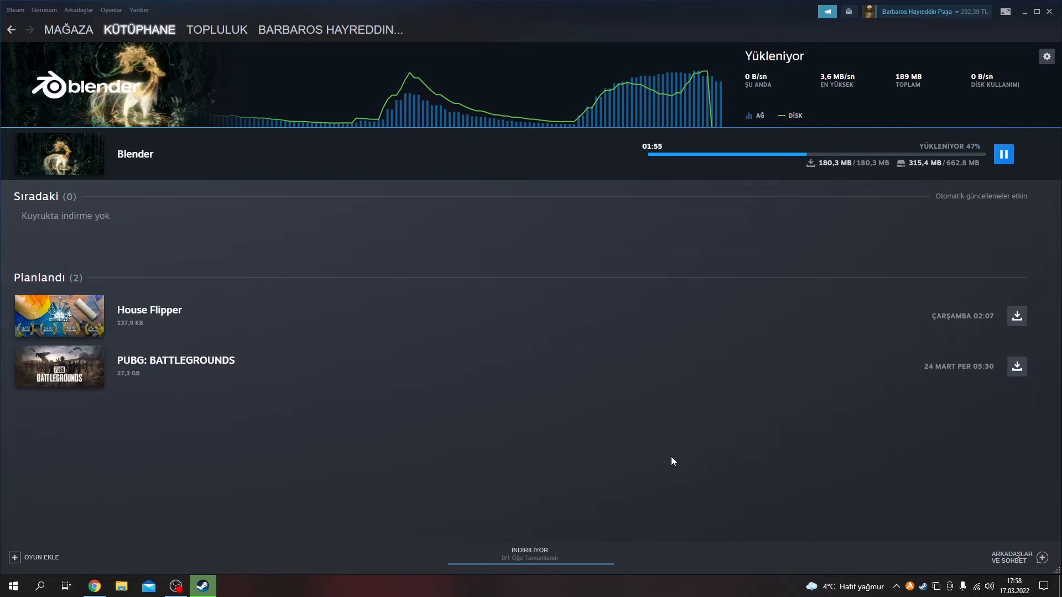
left_click(139, 28)
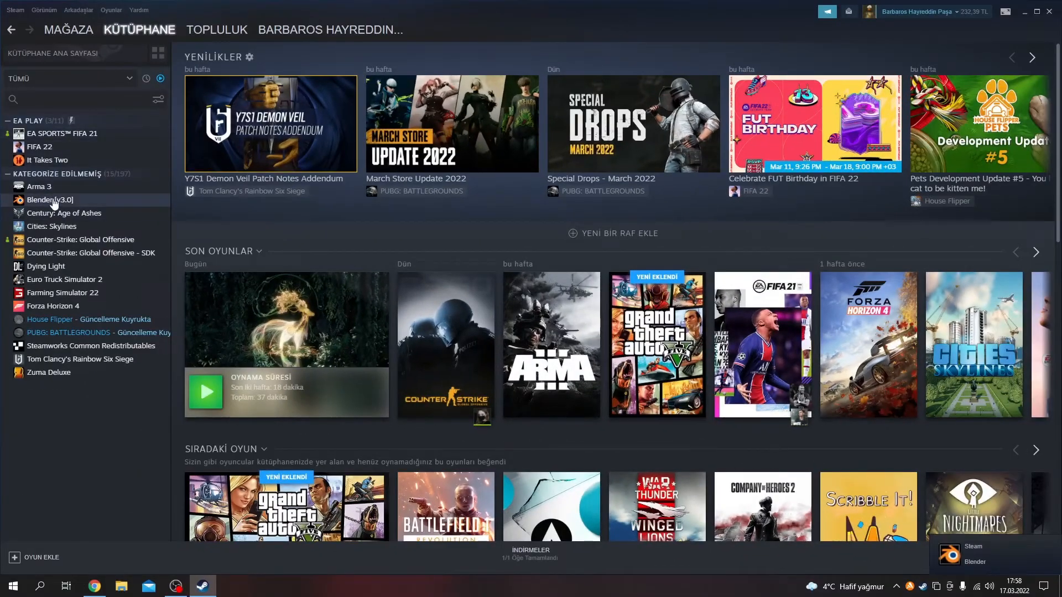
- Launch Blender v3.0 from its Steam library page
left_click(50, 199)
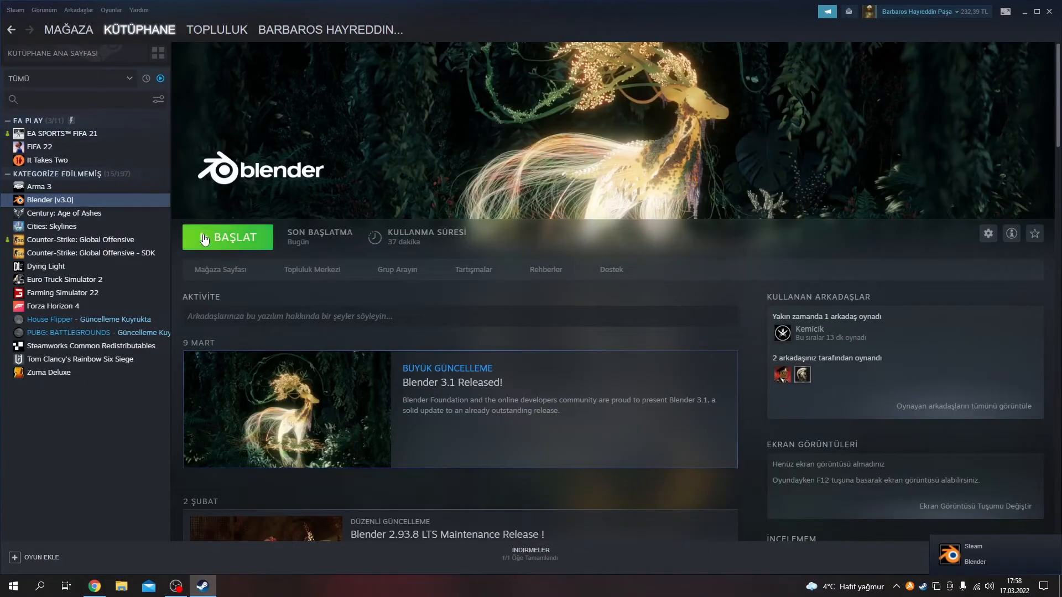
left_click(225, 236)
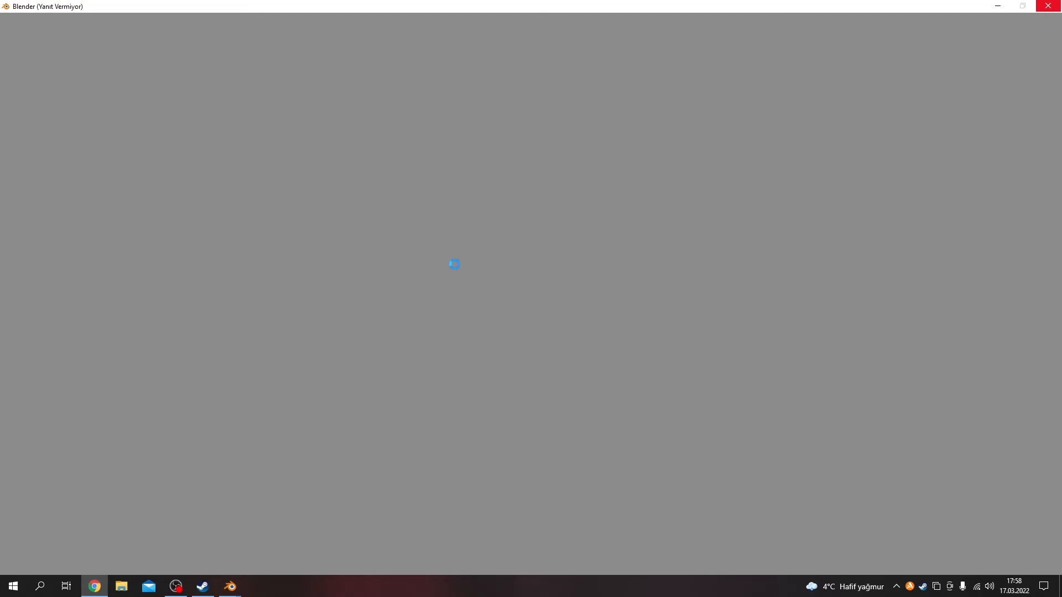
mouse_move(74, 13)
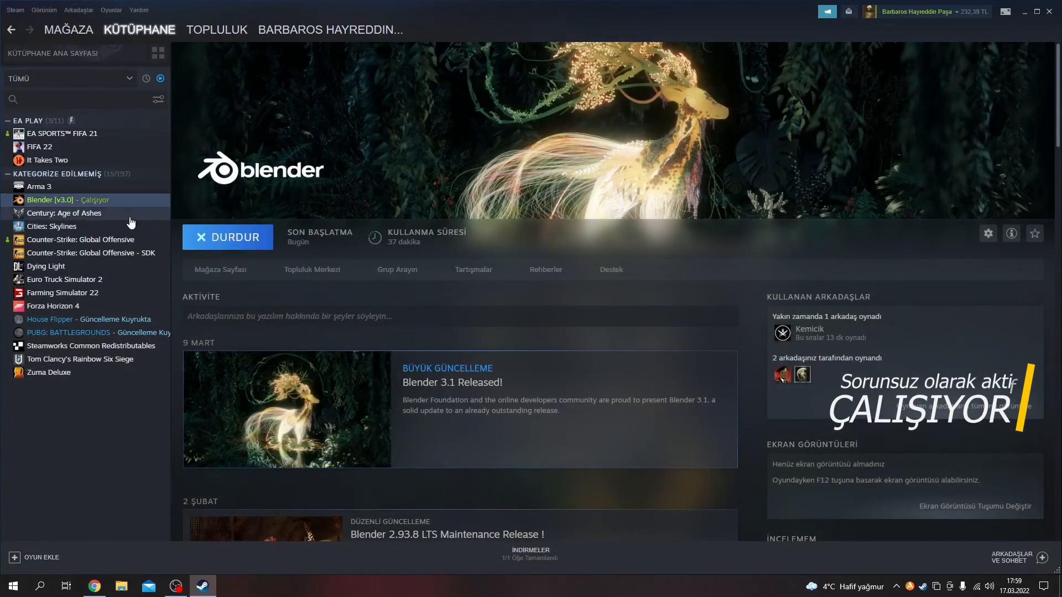
- Bring up Blender's Steam properties at the BETALAR branch settings
left_click(988, 233)
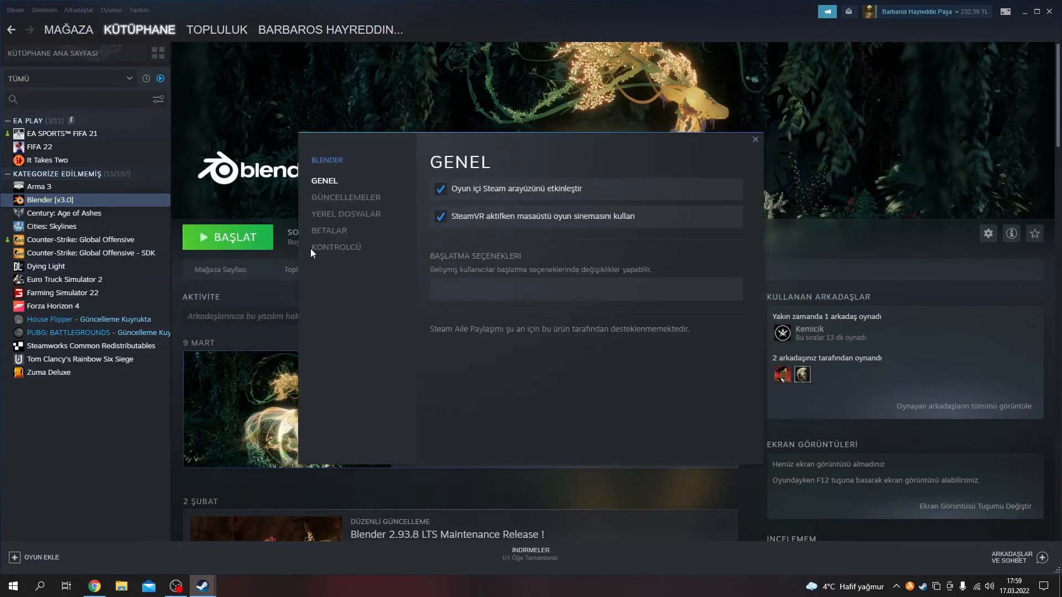
left_click(345, 213)
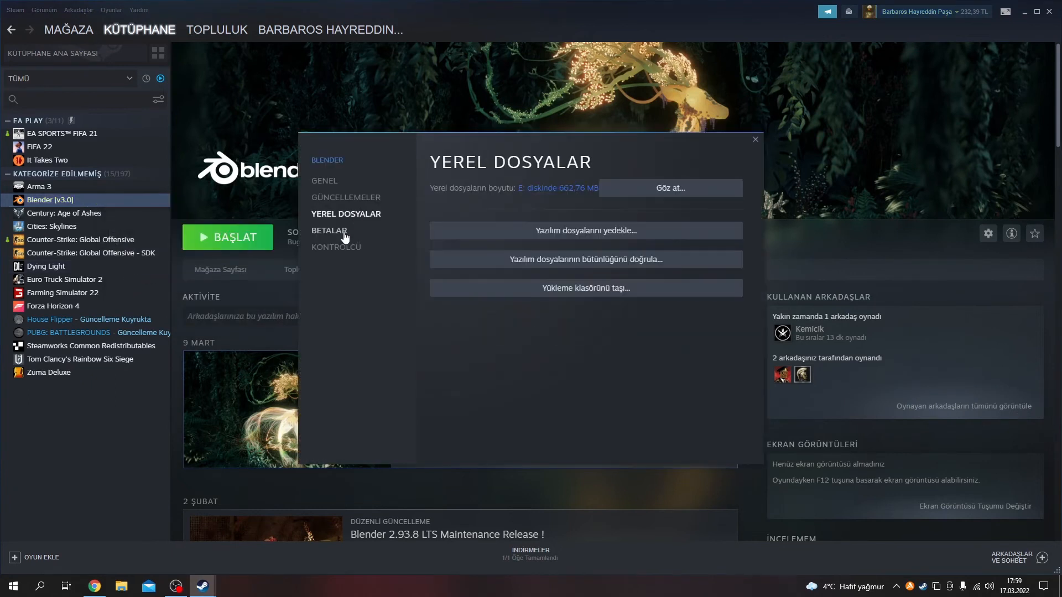
left_click(328, 231)
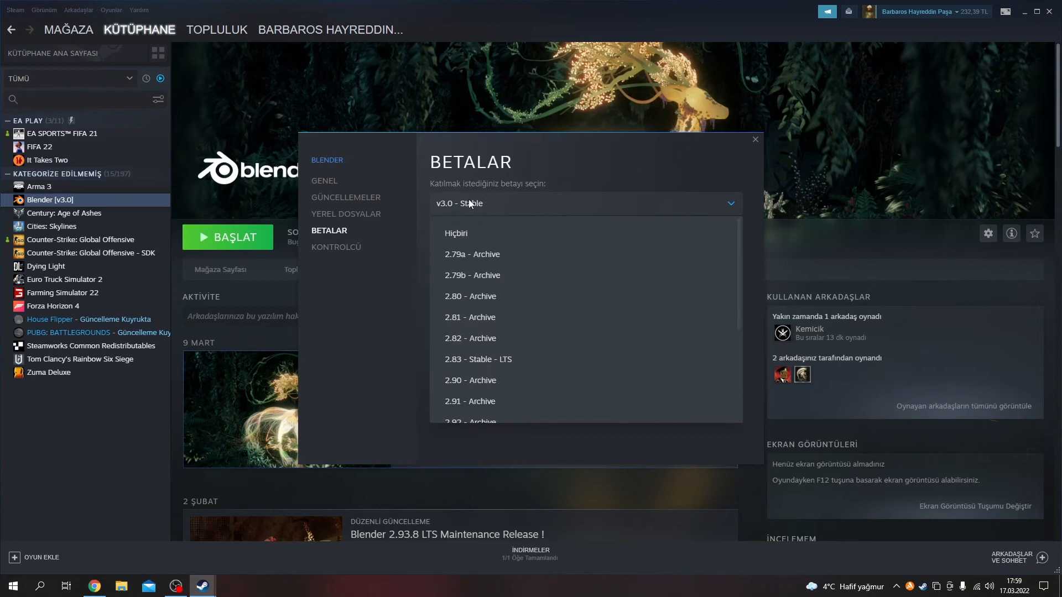
- Select the v3.1 - Stable branch and start downloading its update
scroll("down", 3)
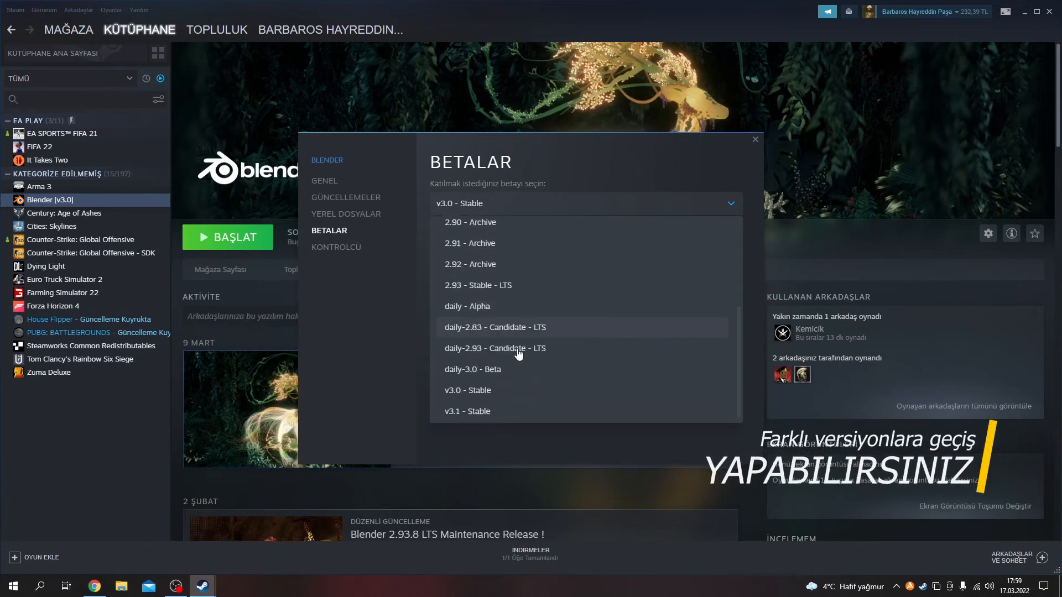
left_click(467, 412)
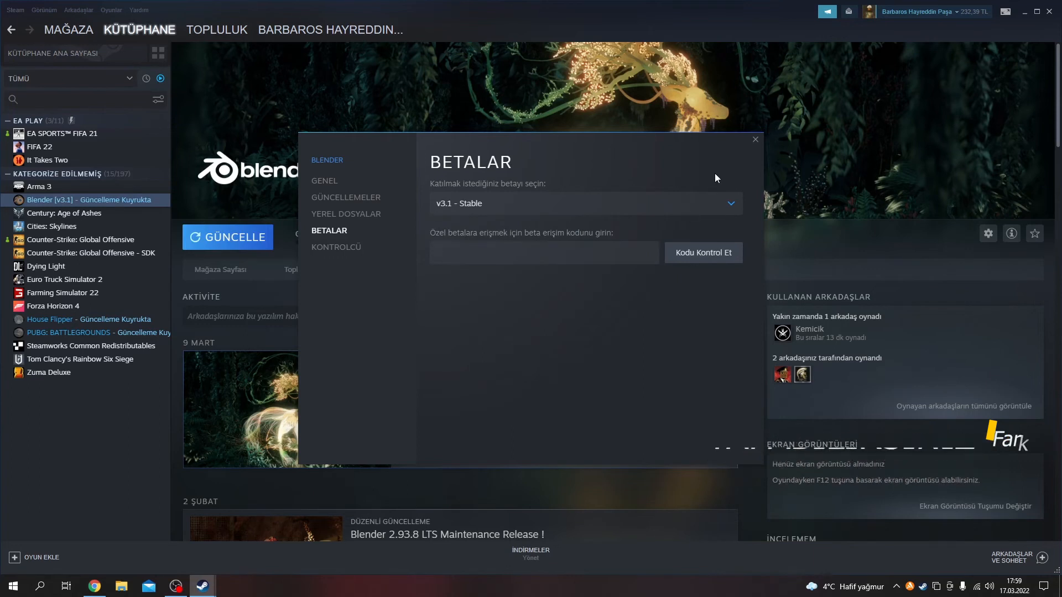
left_click(755, 139)
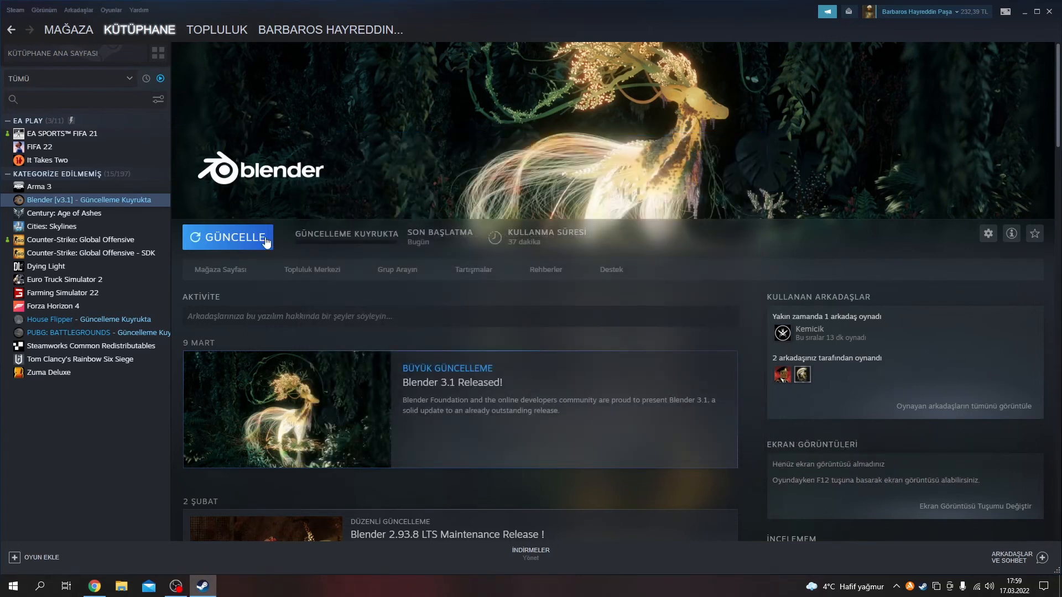
left_click(234, 237)
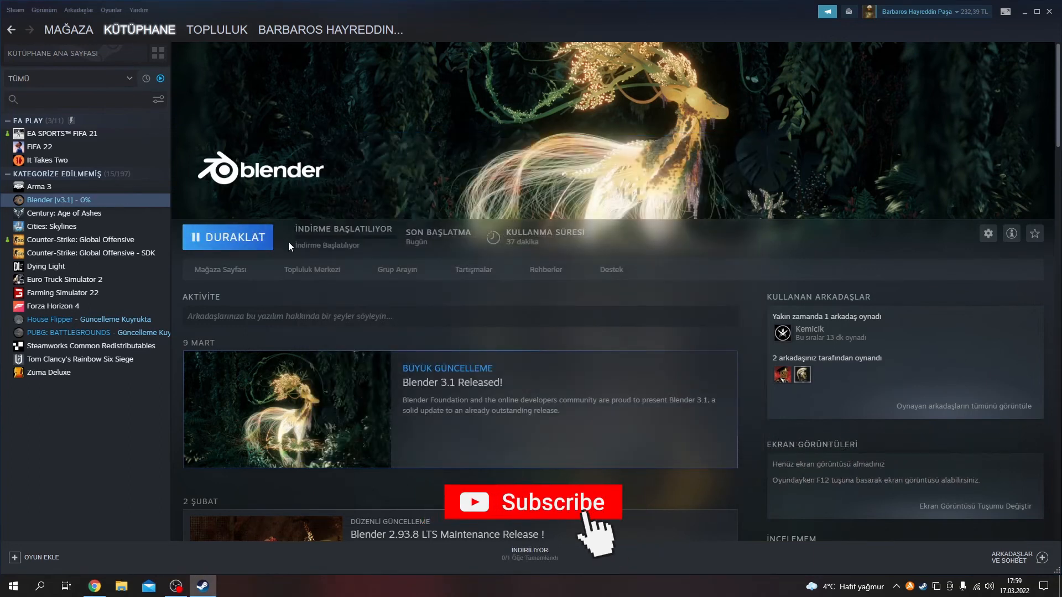
left_click(532, 502)
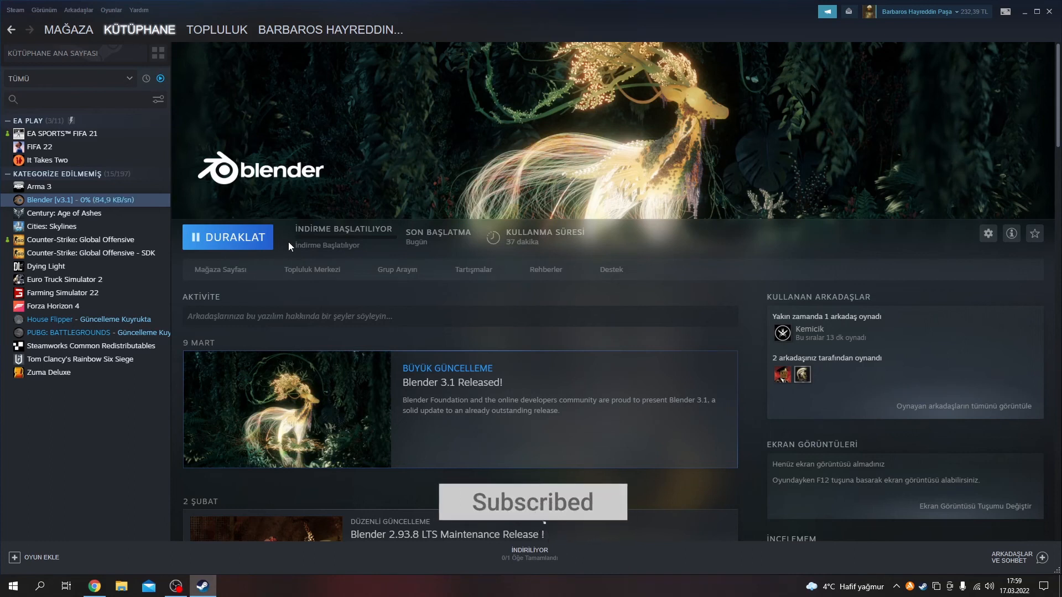